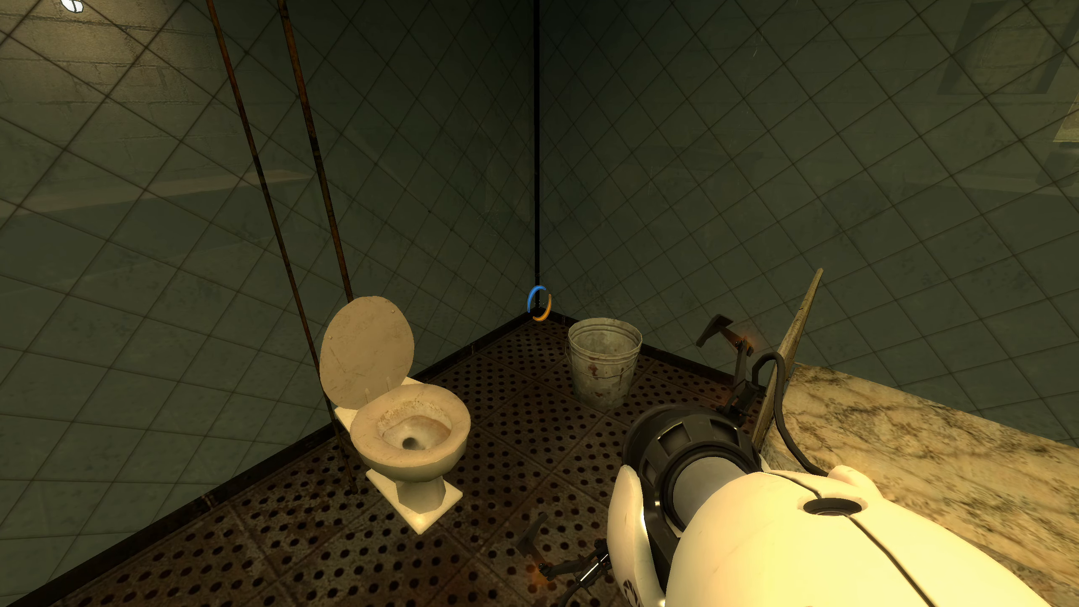
pyautogui.moveTo(539, 304)
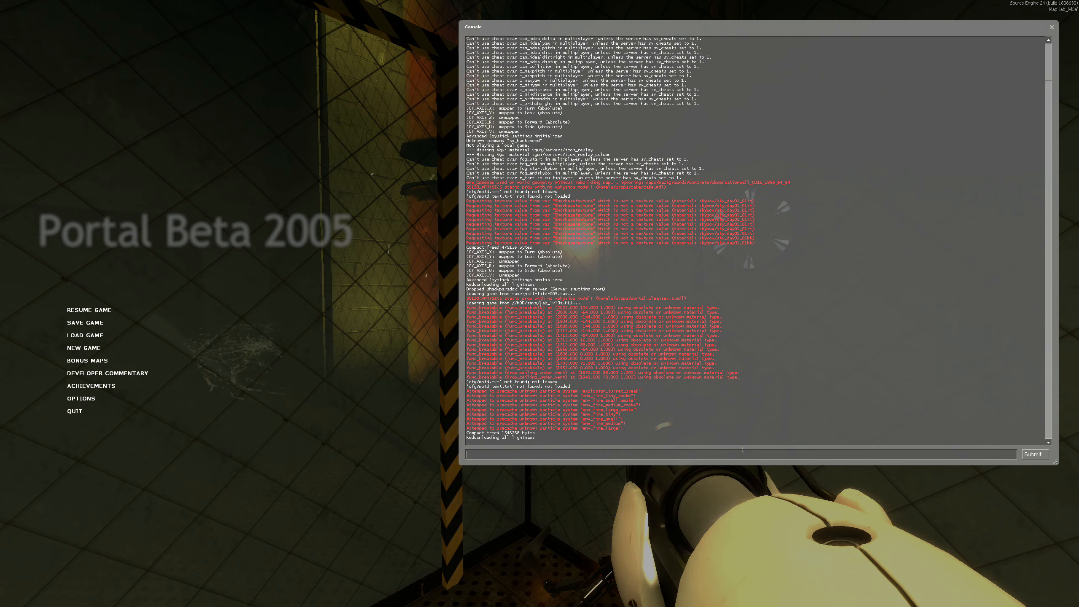
# Enable cheats with sv_cheats 1 in the developer console to allow noclip.
pyautogui.write('sv_cheats 1')
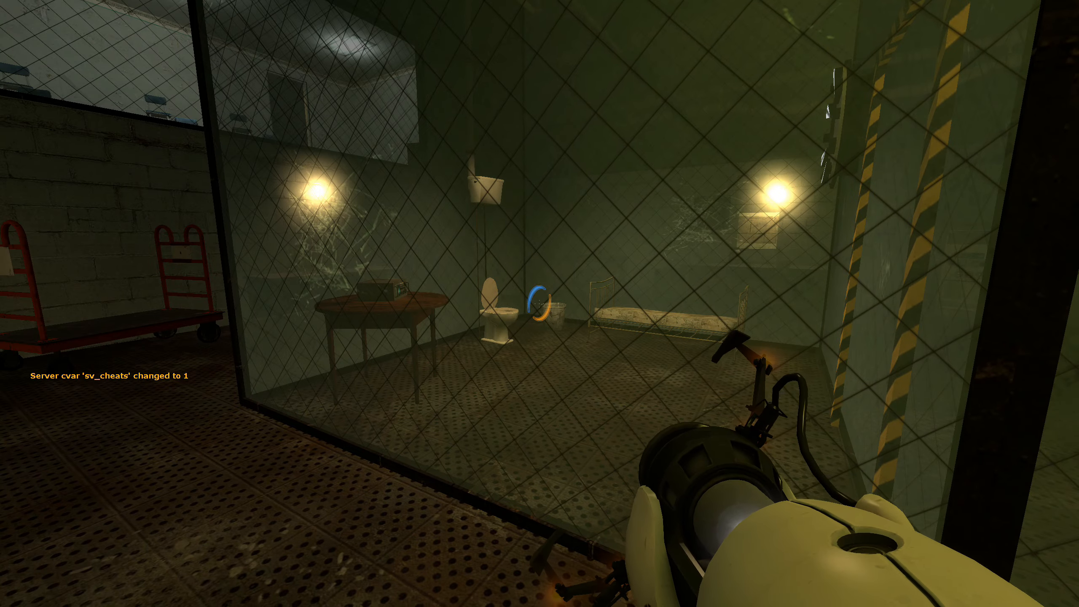
pyautogui.moveTo(539, 303)
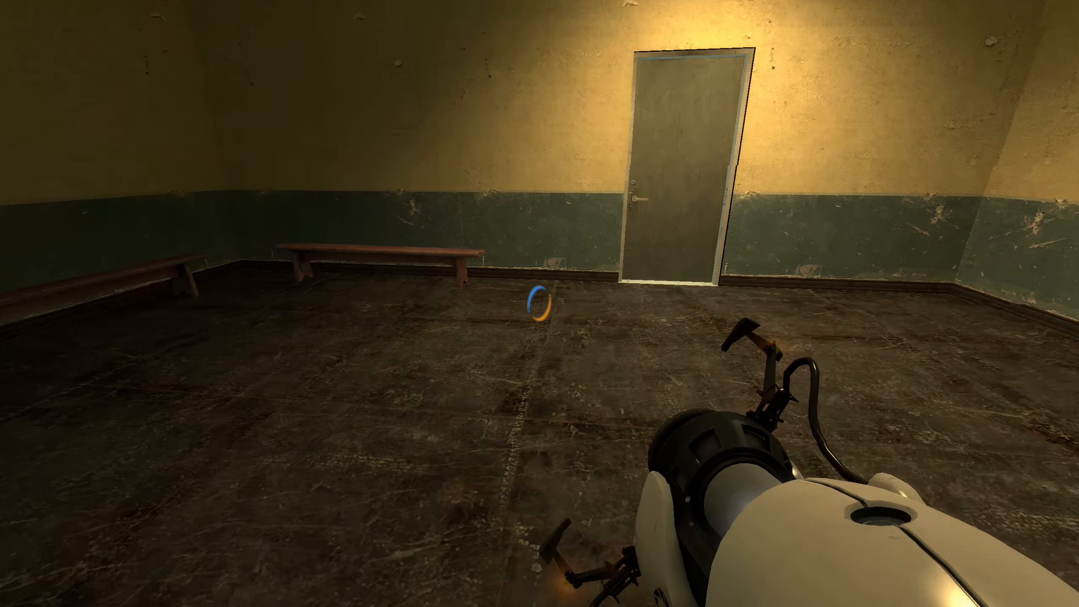
# Fly out of bounds into the yellow waiting room and below the water plane.
pyautogui.click(540, 306)
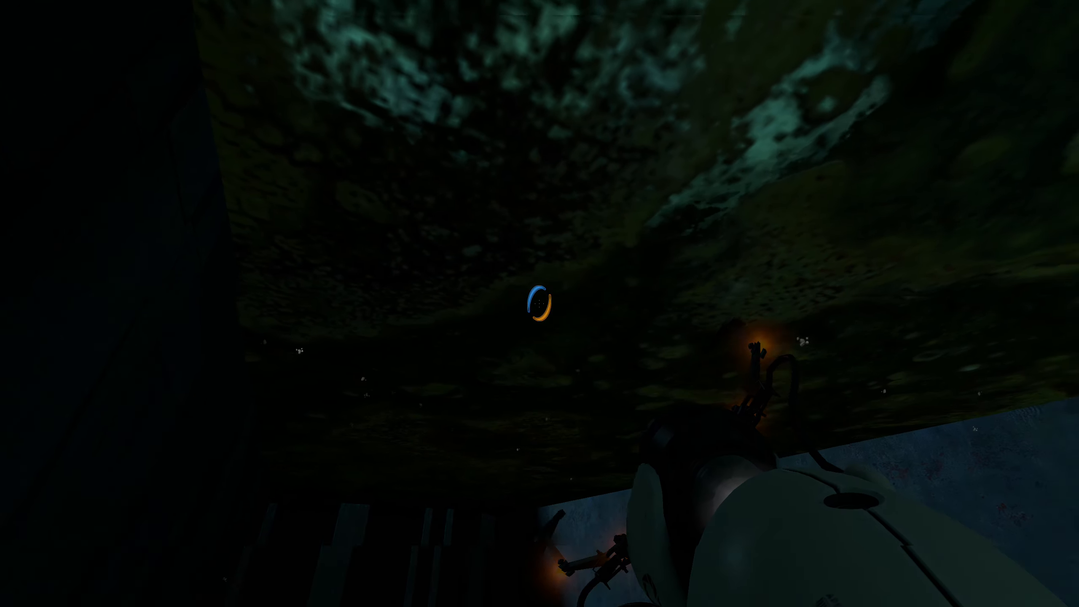
pyautogui.moveTo(540, 304)
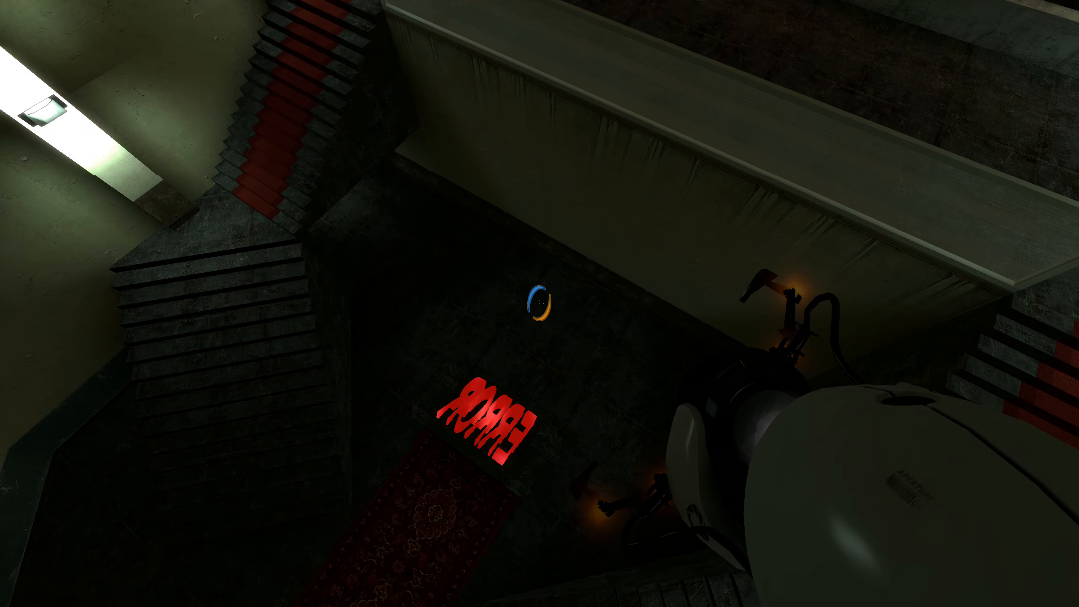
pyautogui.moveTo(540, 303)
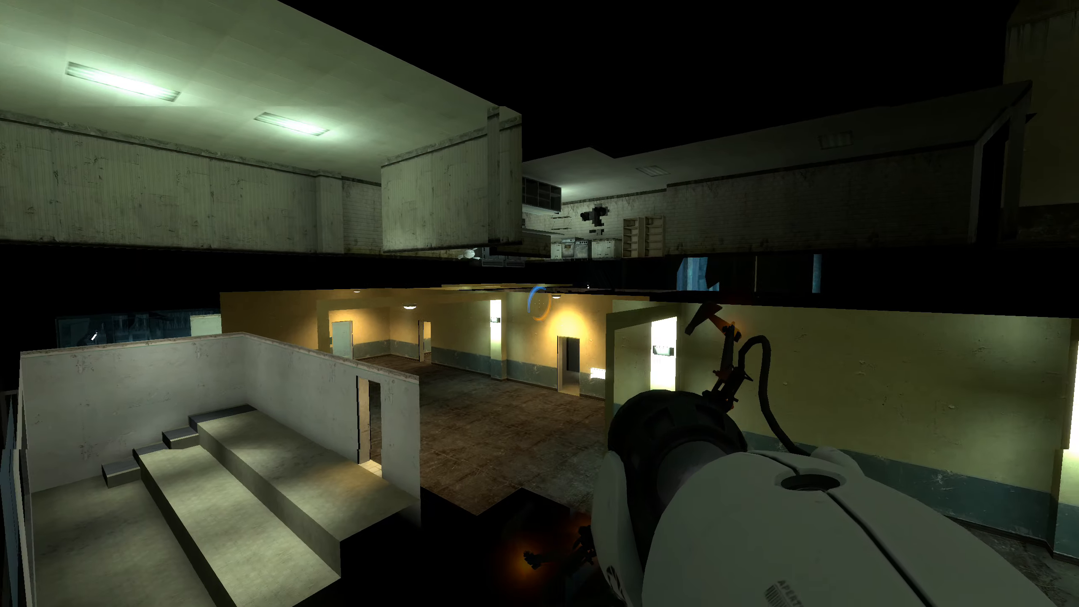
pyautogui.moveTo(540, 303)
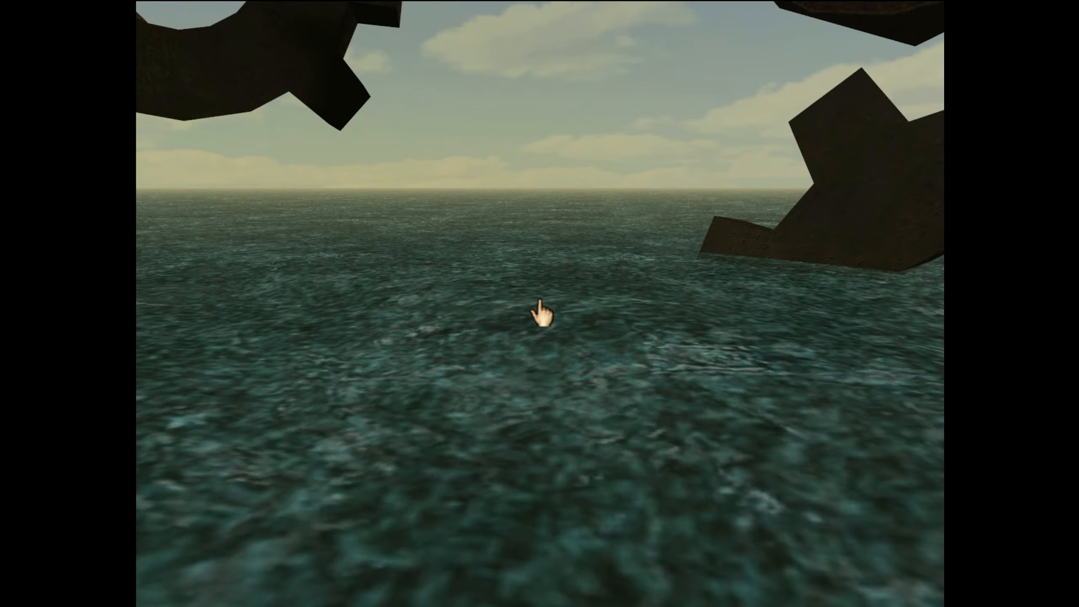
pyautogui.moveTo(541, 313)
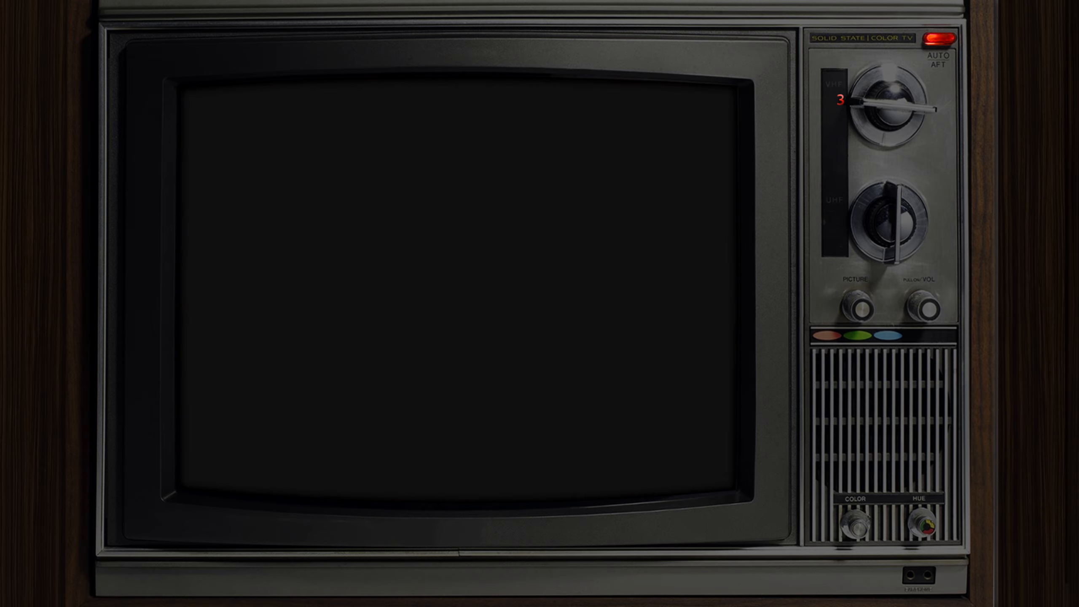
pyautogui.moveTo(459, 299)
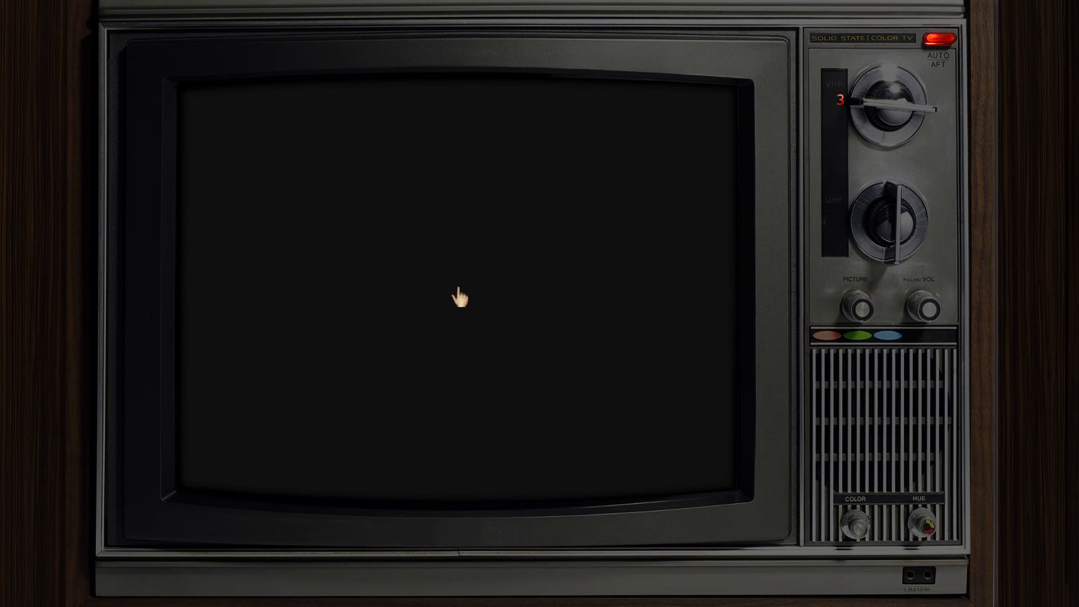